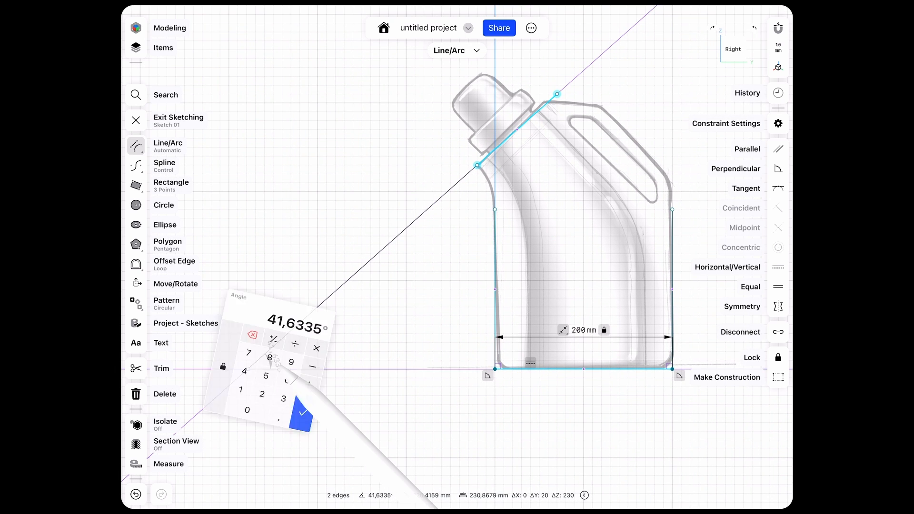
- Apply a 45° angle constraint between the slanted shoulder line and the base
left_click(301, 413)
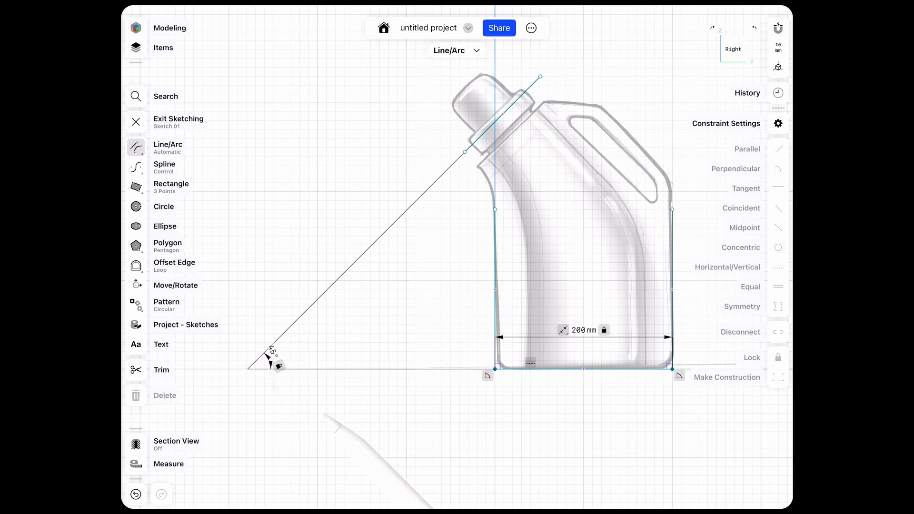